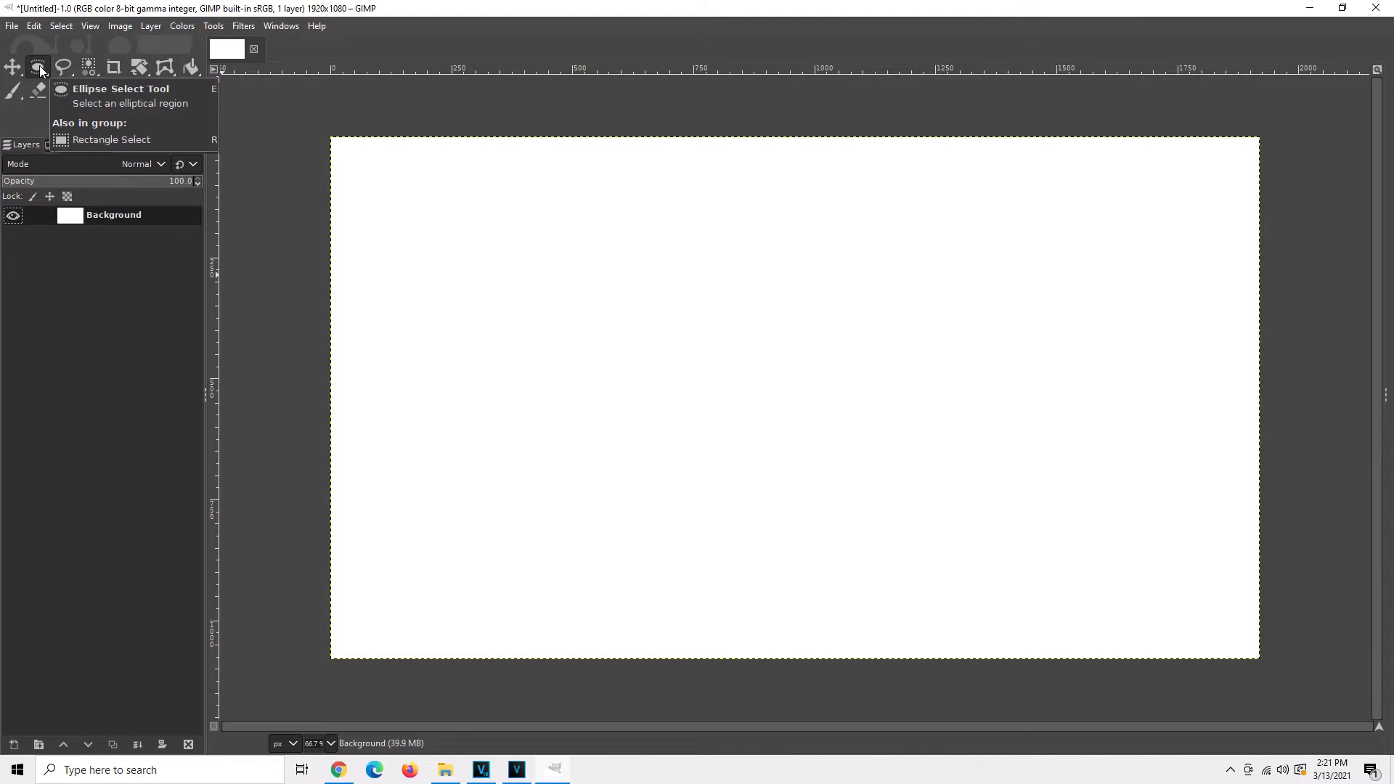
Drag an elliptical selection across the canvas's upper-left area.
{"action": "left_click", "coordinate": [35, 67]}
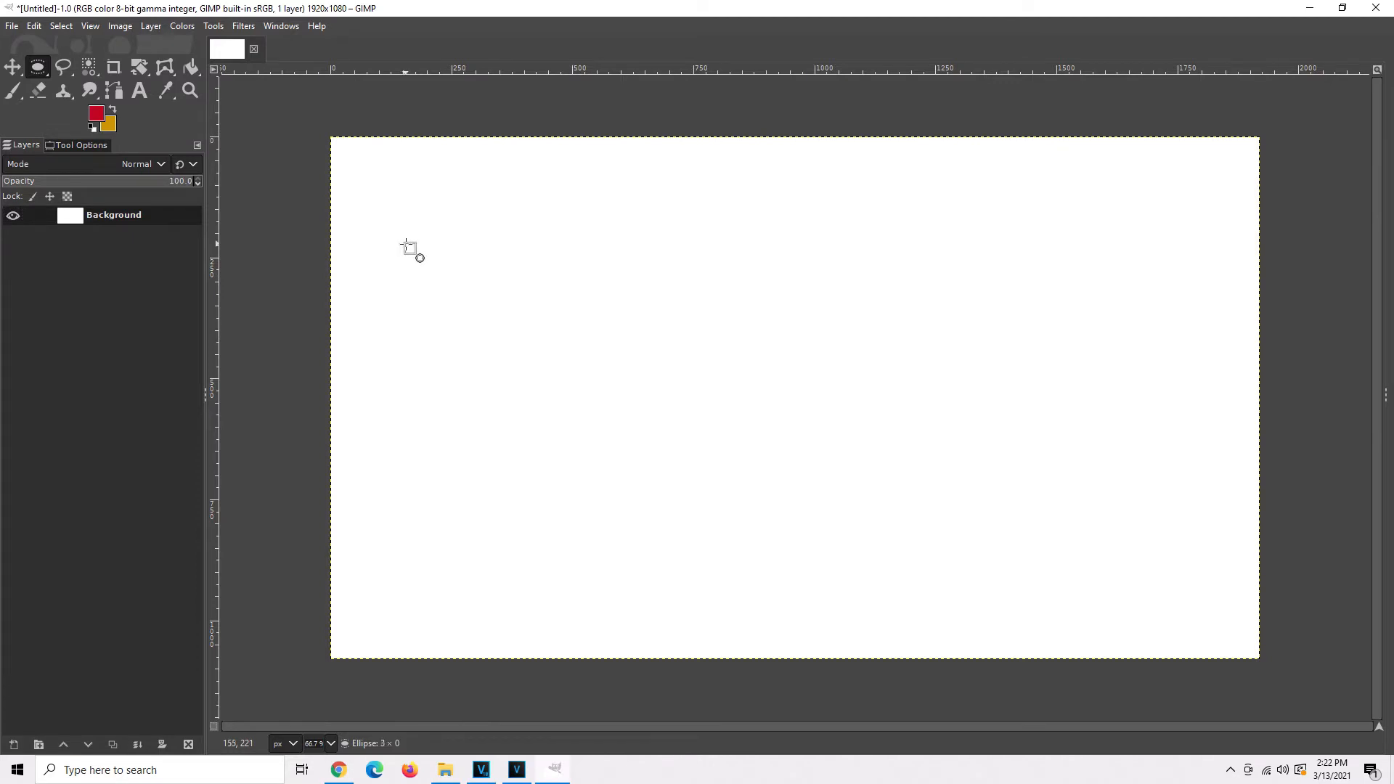
{"action": "left_click_drag", "start_coordinate": [404, 241], "coordinate": [495, 349]}
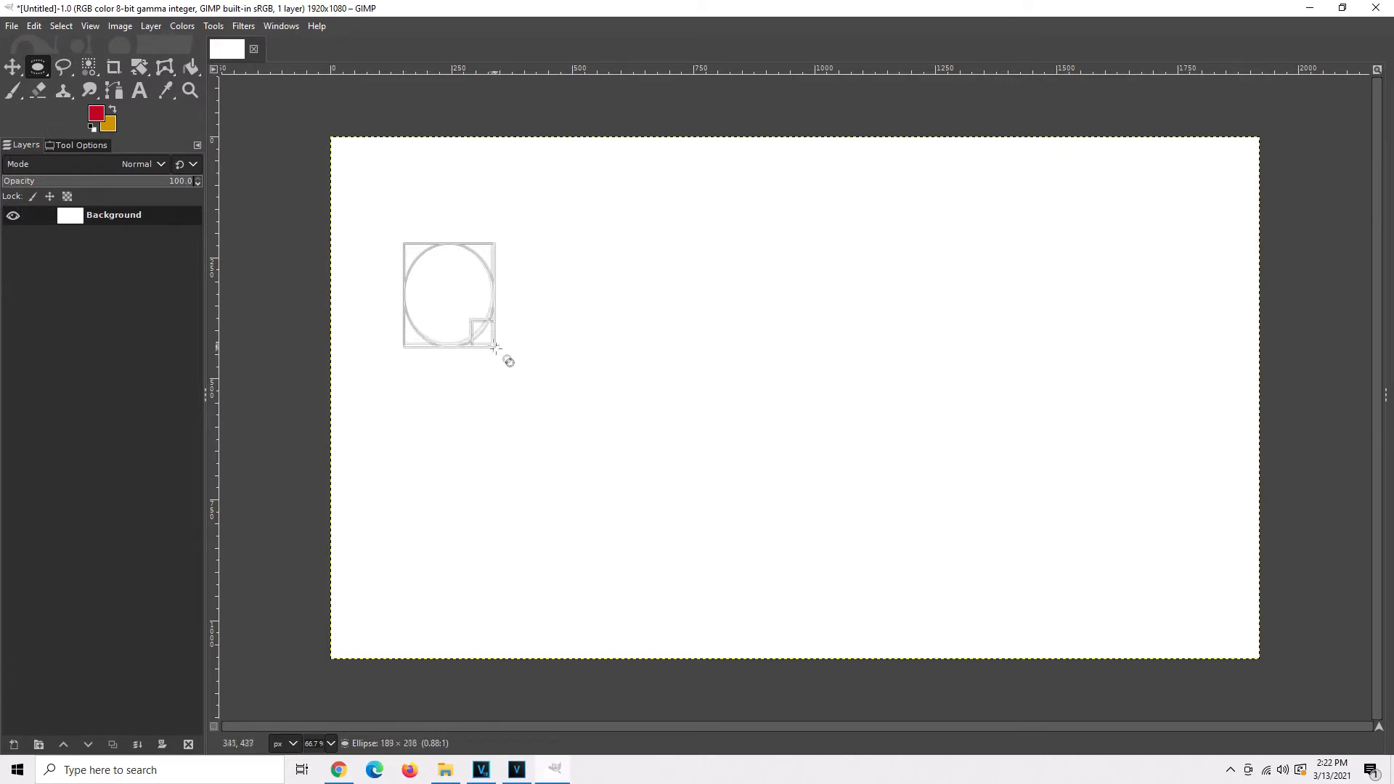
{"action": "left_click_drag", "start_coordinate": [494, 347], "coordinate": [594, 432]}
{"action": "type", "text": "4"}
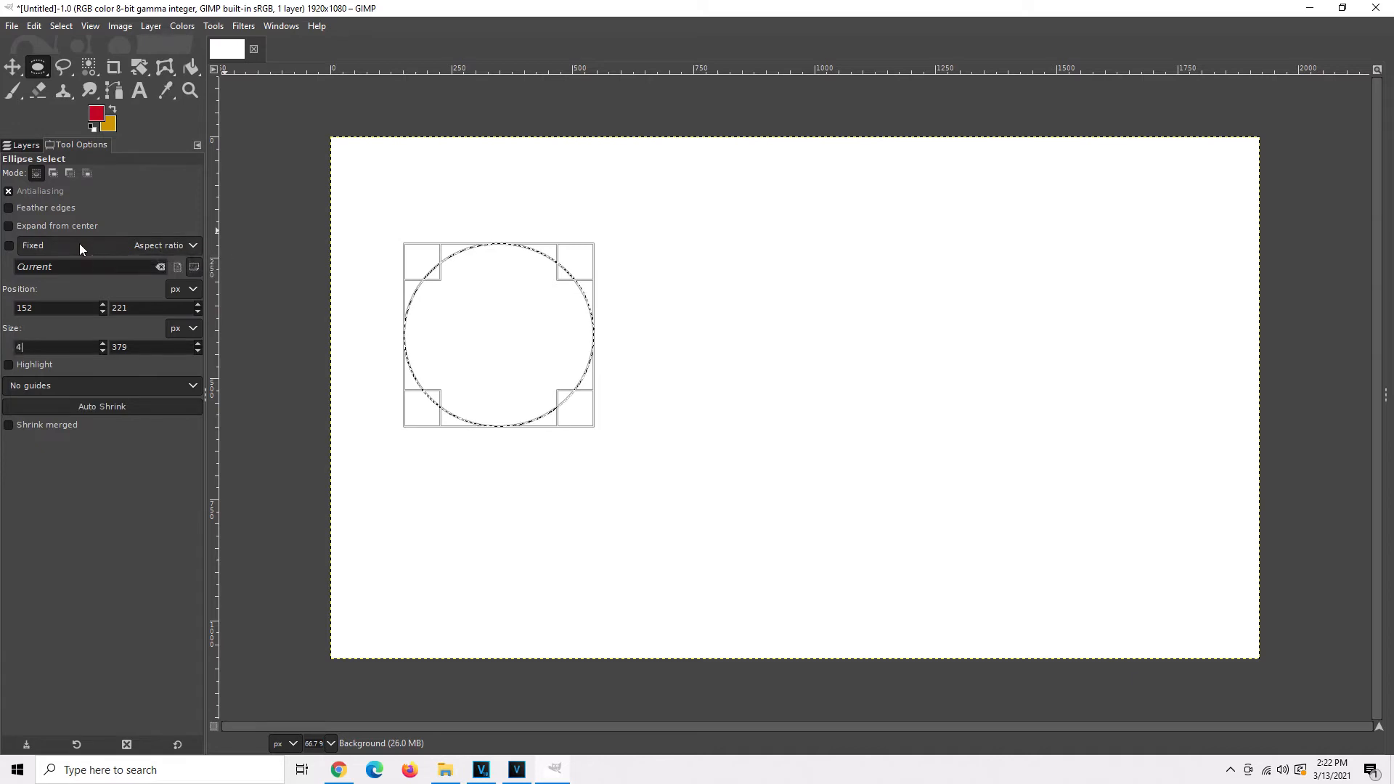
Enter 400 × 400 as the ellipse selection size in Tool Options.
{"action": "type", "text": "00"}
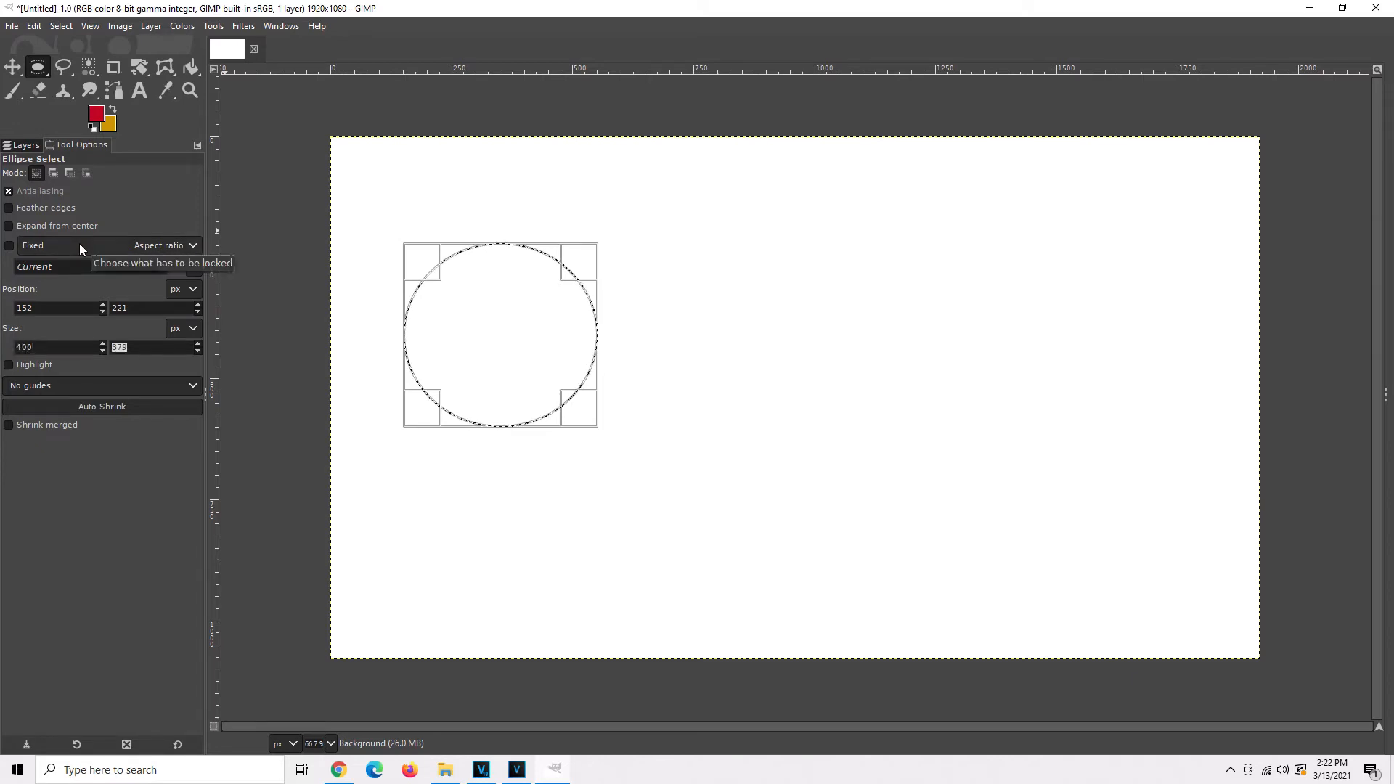
{"action": "type", "text": "400"}
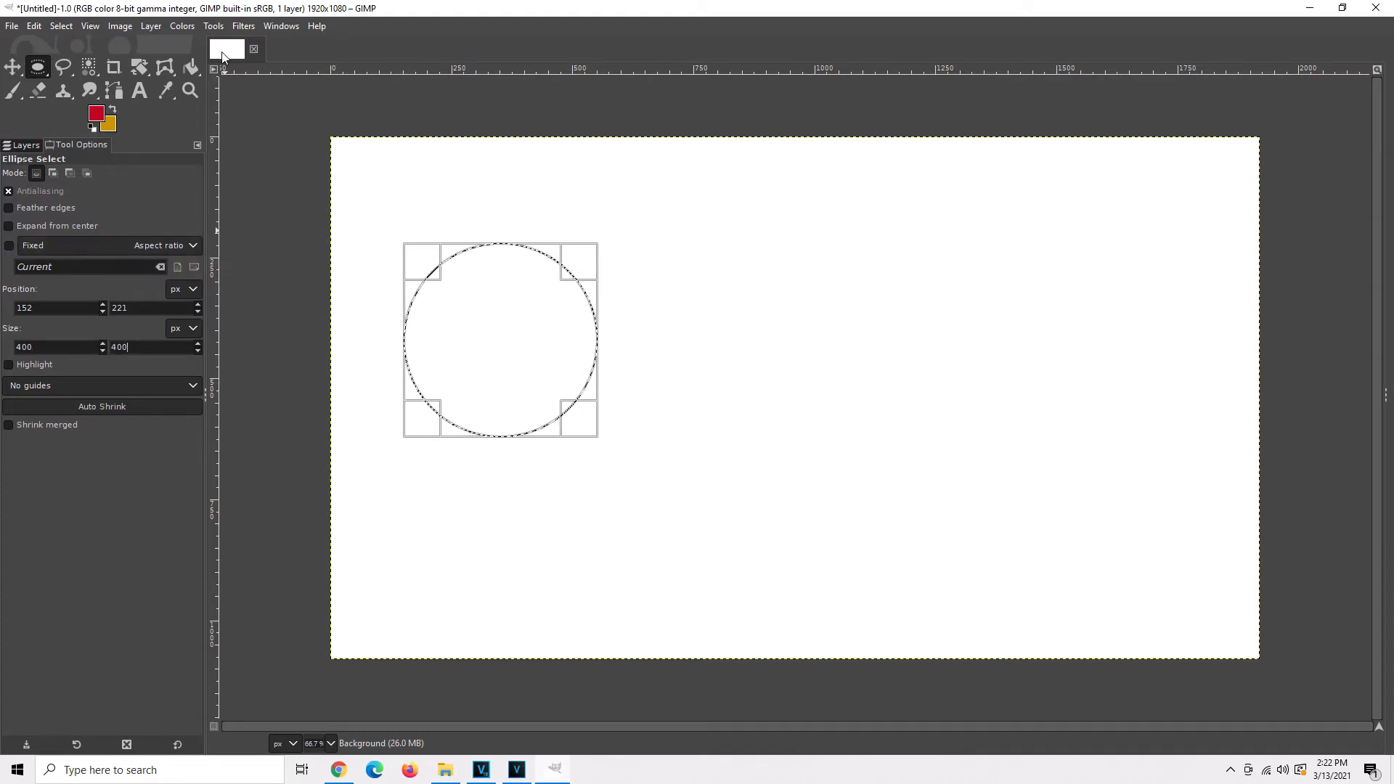
{"action": "left_click", "coordinate": [191, 67]}
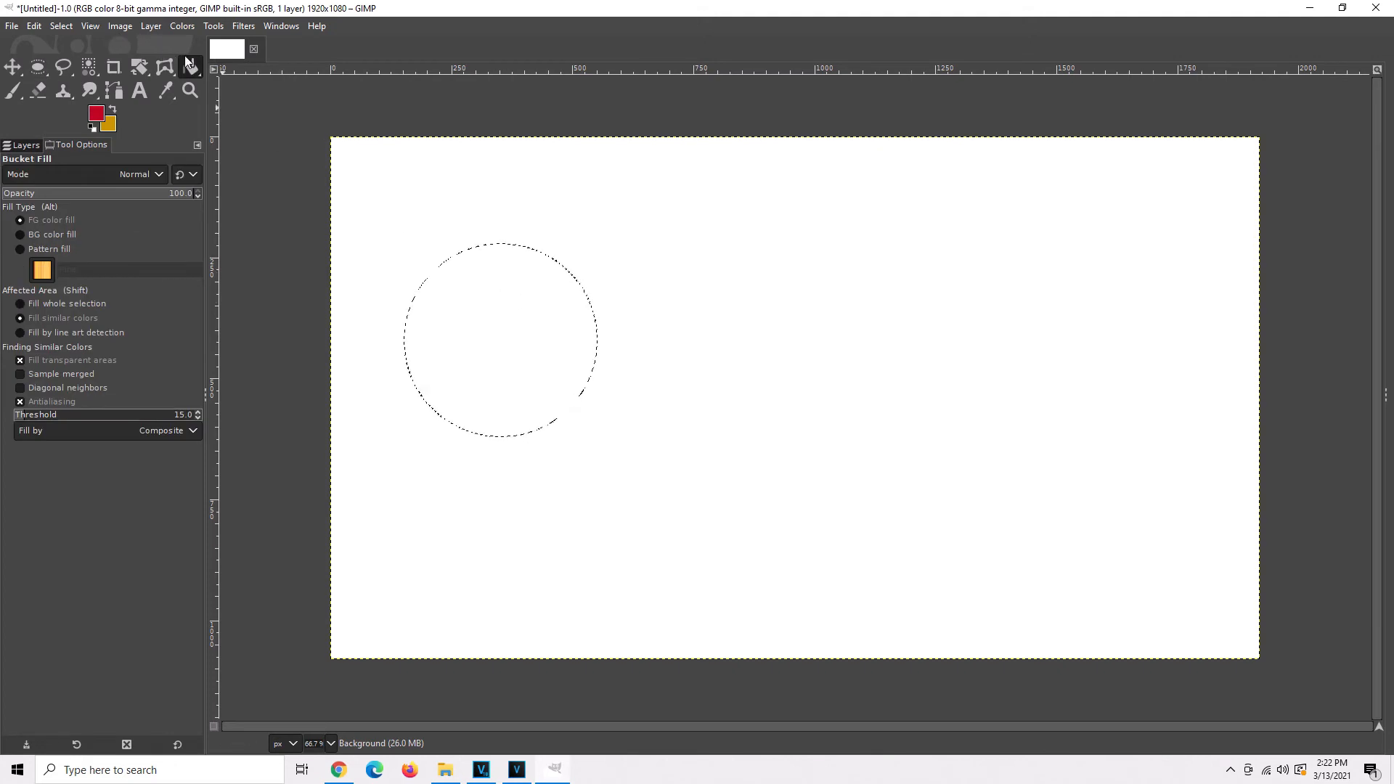
{"action": "mouse_move", "coordinate": [192, 69]}
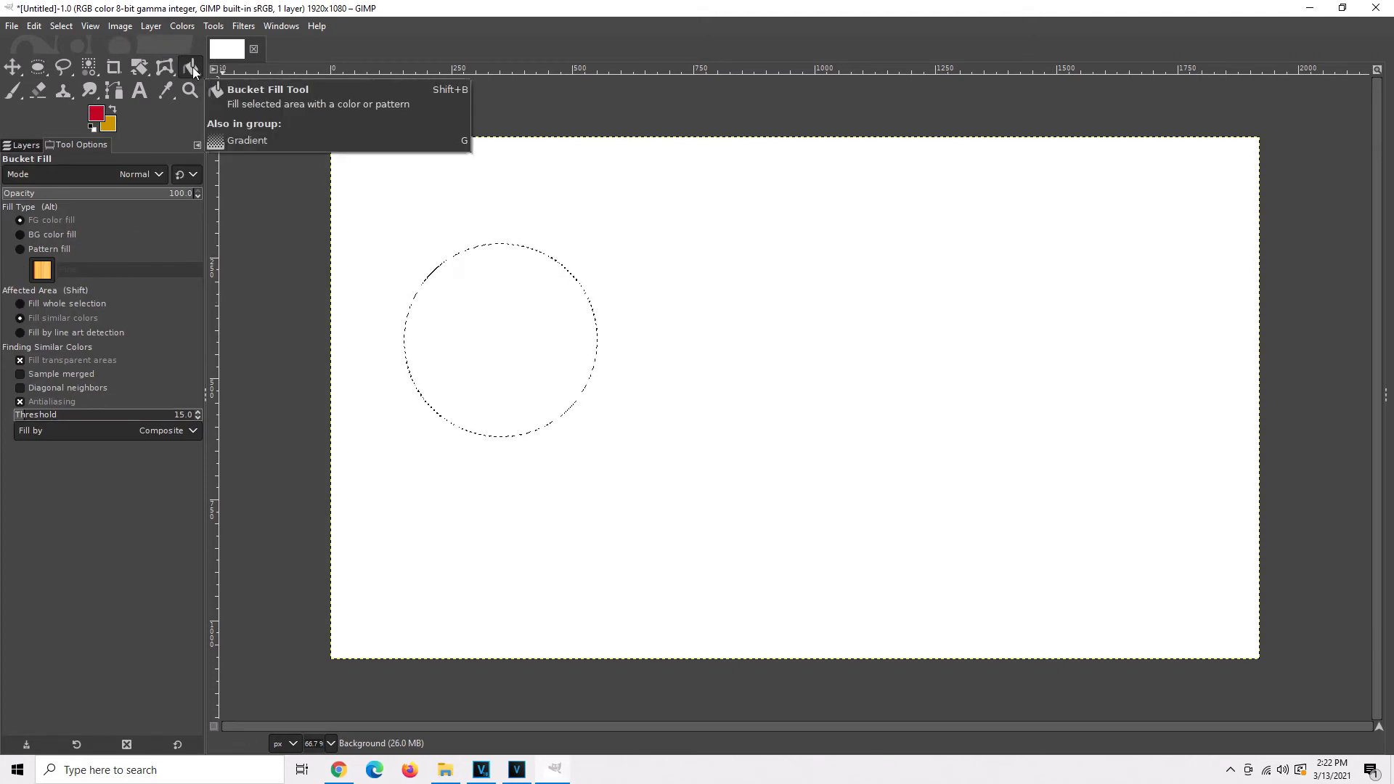
{"action": "mouse_move", "coordinate": [460, 308]}
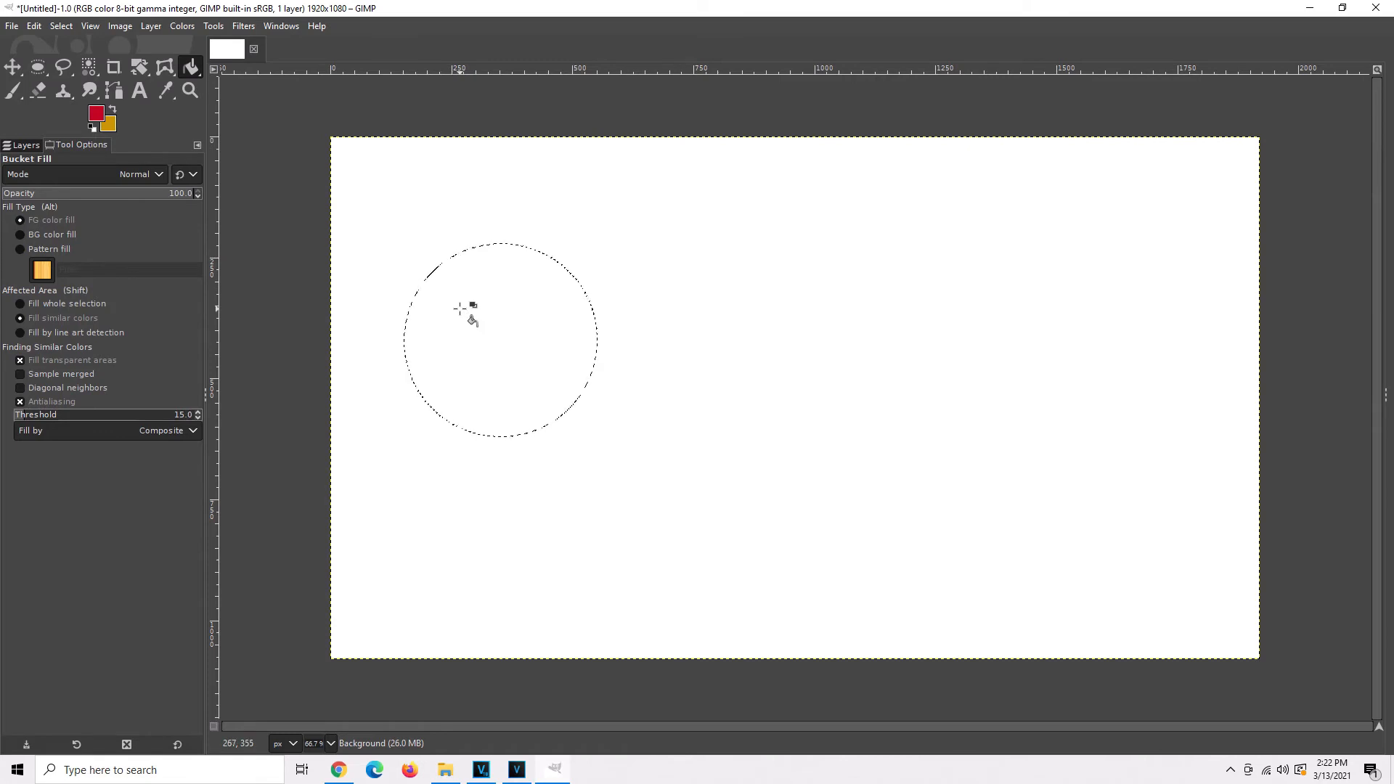
Bucket-fill inside the circle with the red foreground colour.
{"action": "left_click", "coordinate": [458, 308]}
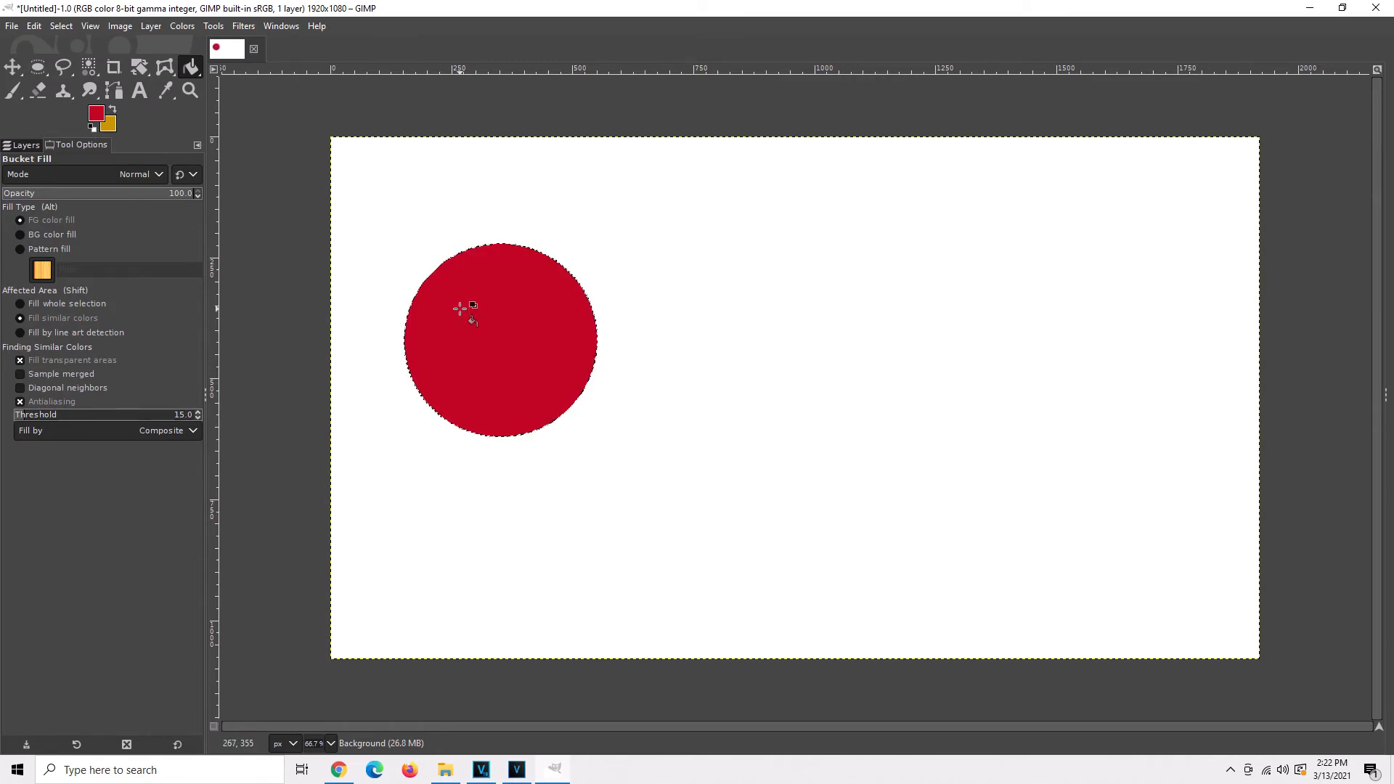
{"action": "mouse_move", "coordinate": [38, 69]}
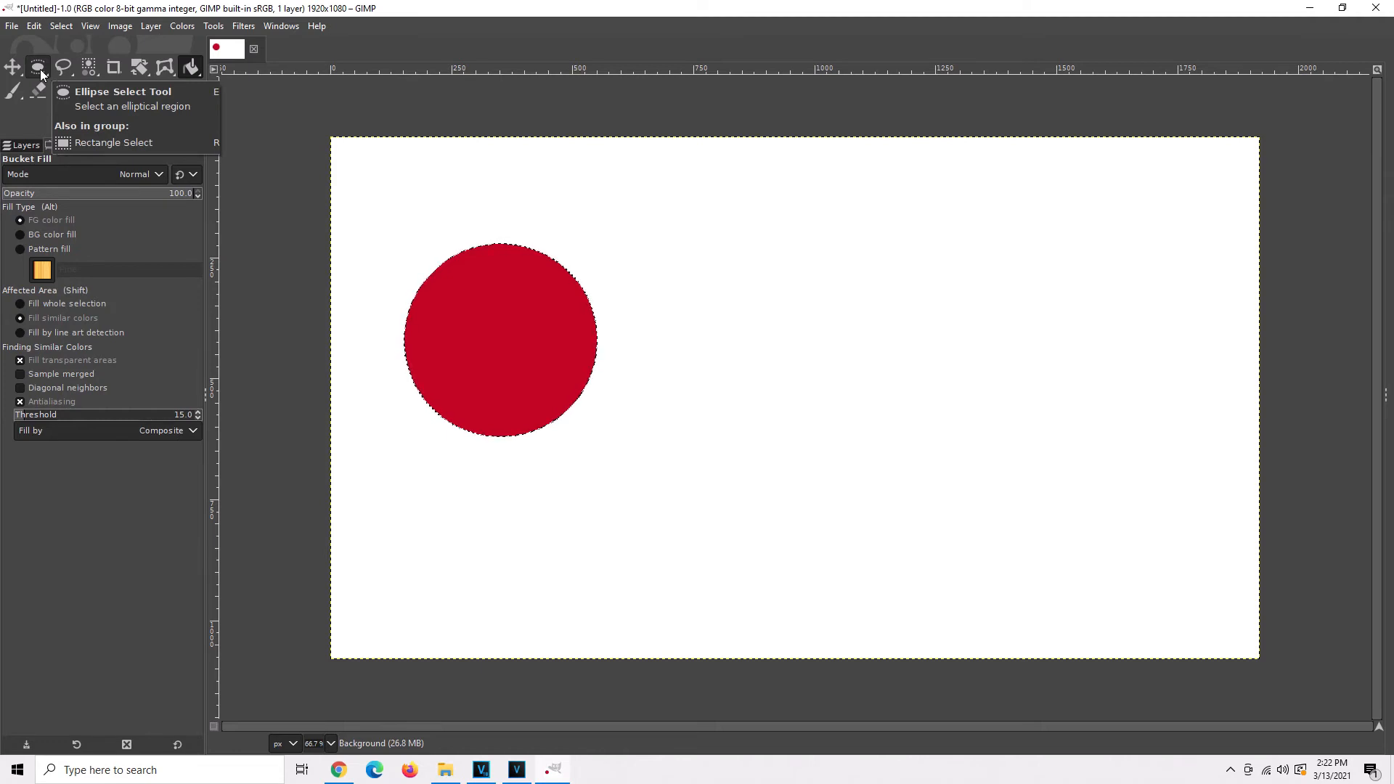
Drag a rectangle selection to the right of the red disc.
{"action": "left_click", "coordinate": [35, 66]}
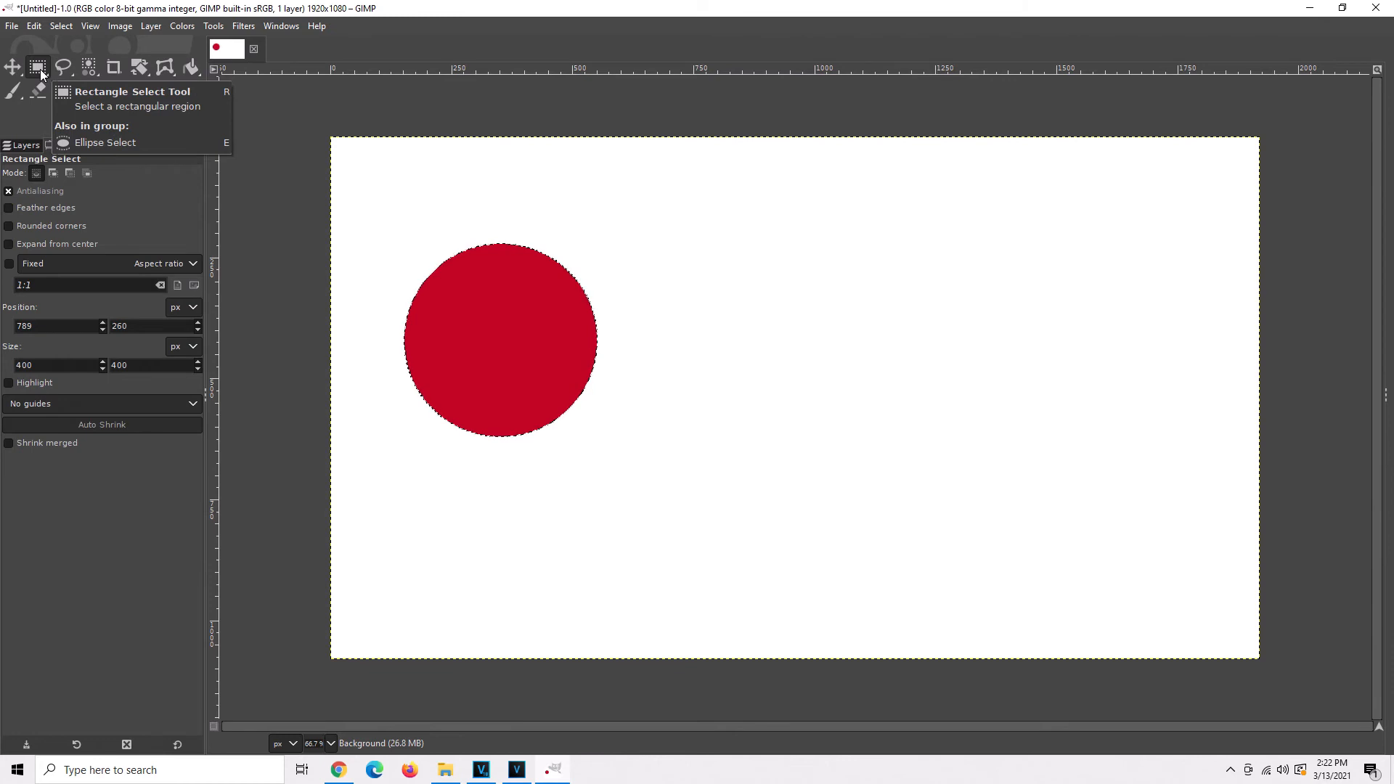
{"action": "mouse_move", "coordinate": [694, 254]}
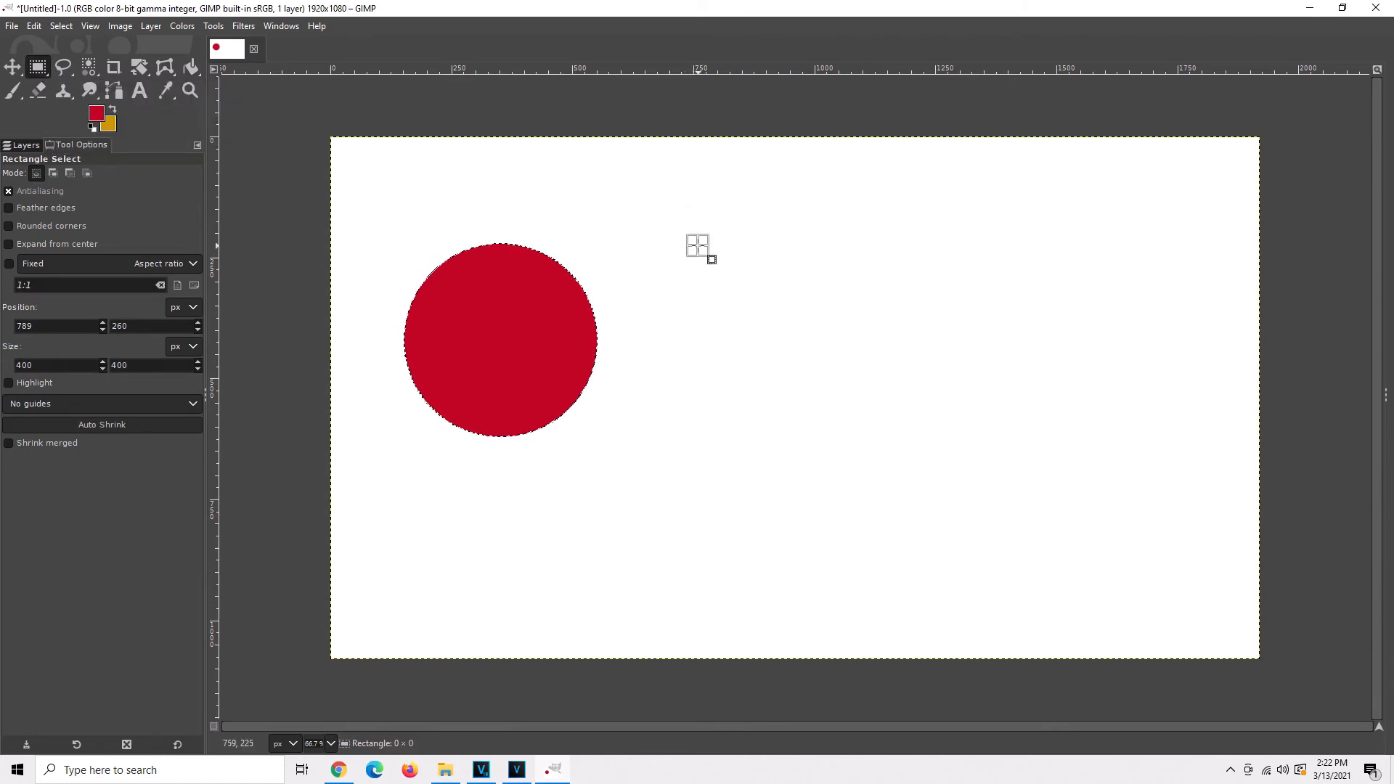
{"action": "left_click_drag", "start_coordinate": [698, 245], "coordinate": [907, 449]}
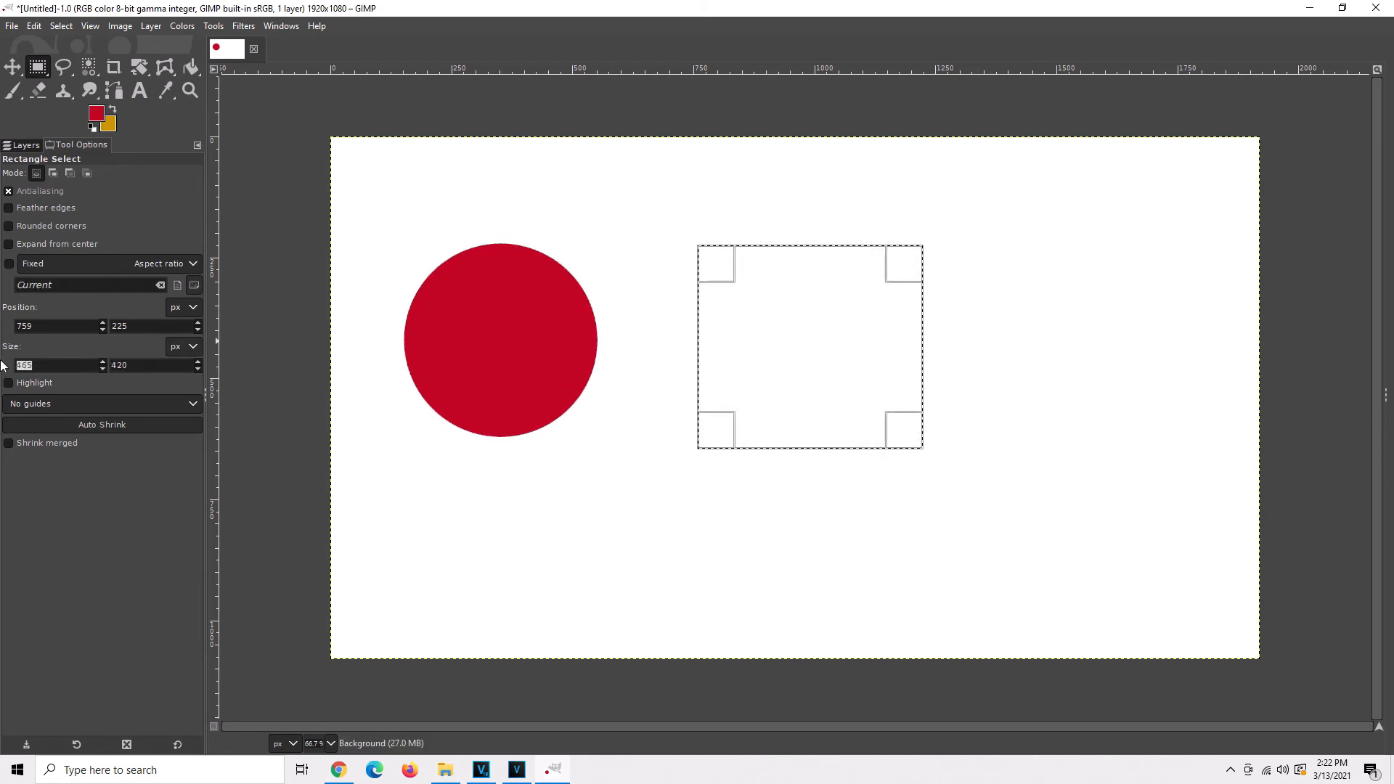
Enter 400 for both width and height of the rectangle selection.
{"action": "type", "text": "400"}
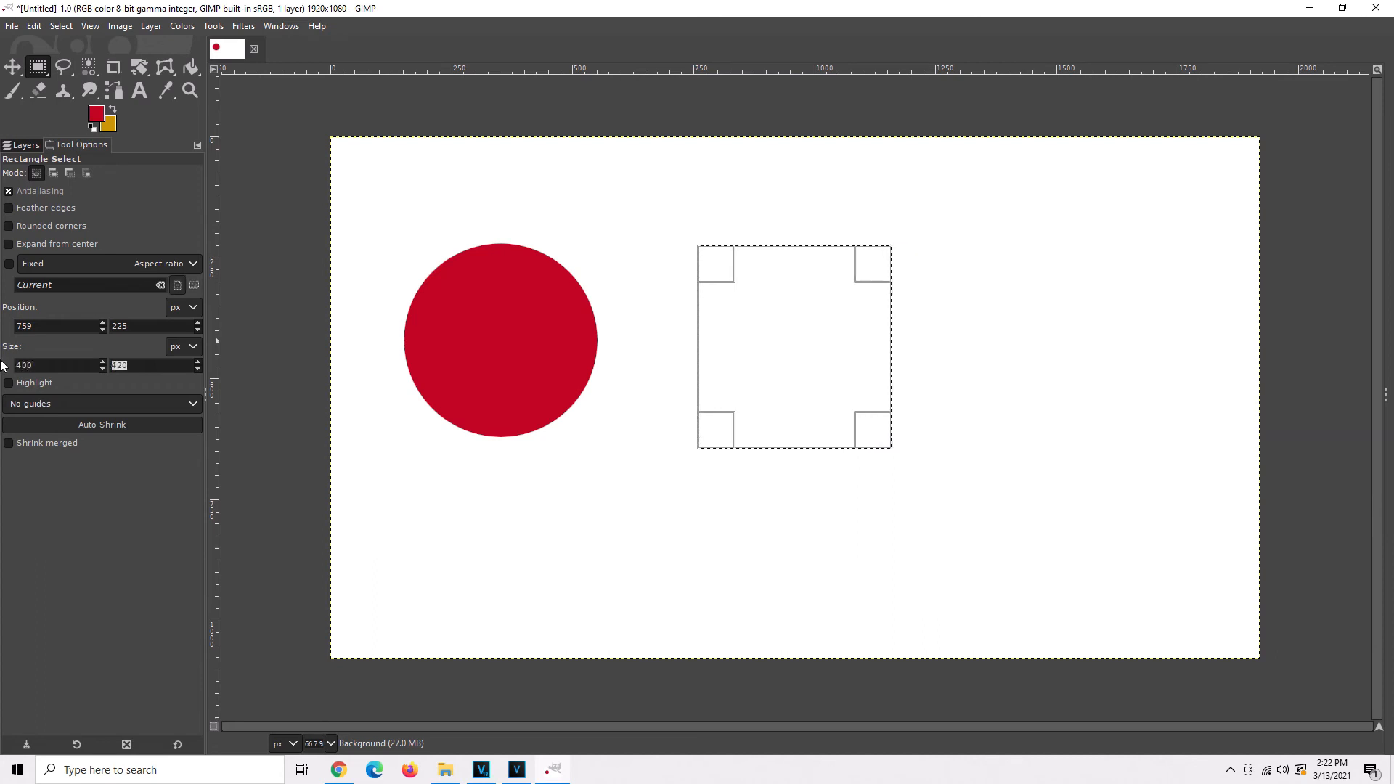
{"action": "type", "text": "400"}
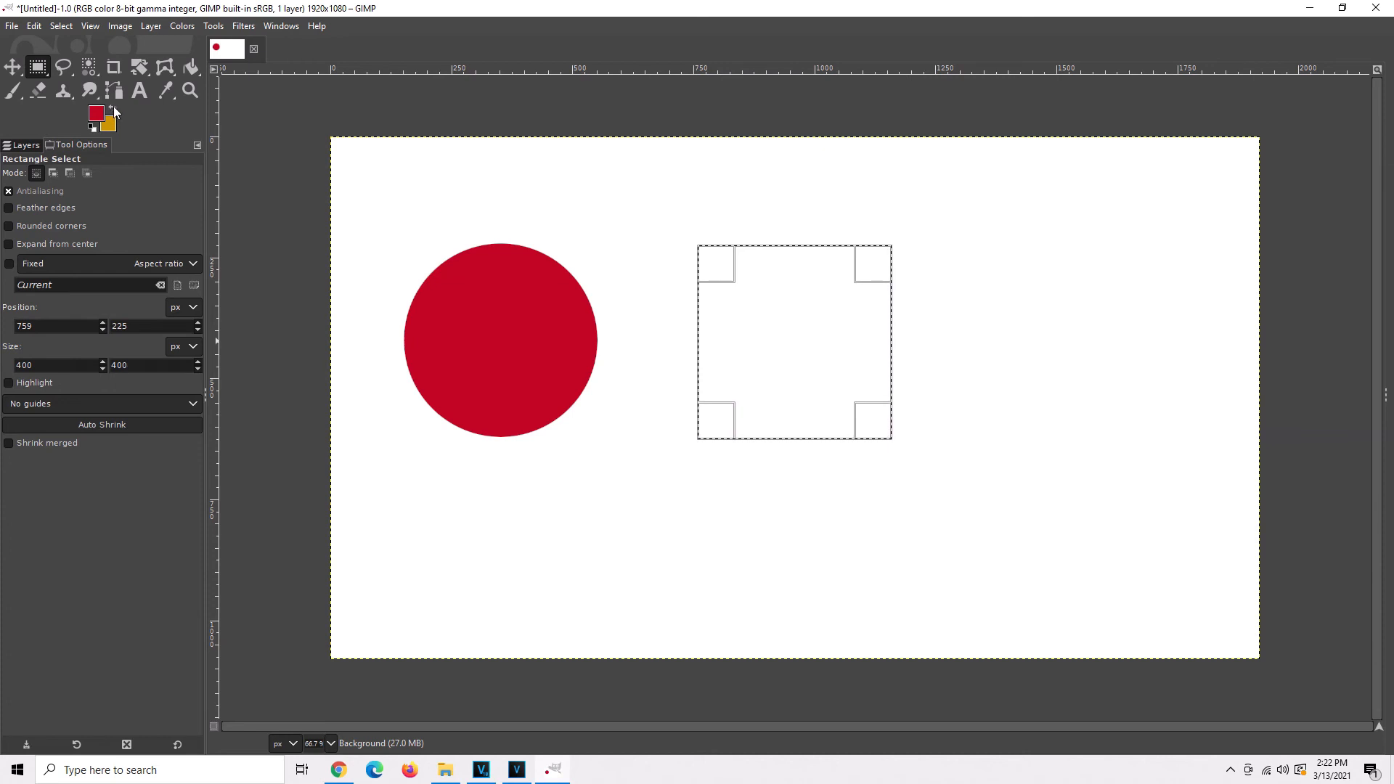
{"action": "mouse_move", "coordinate": [114, 115]}
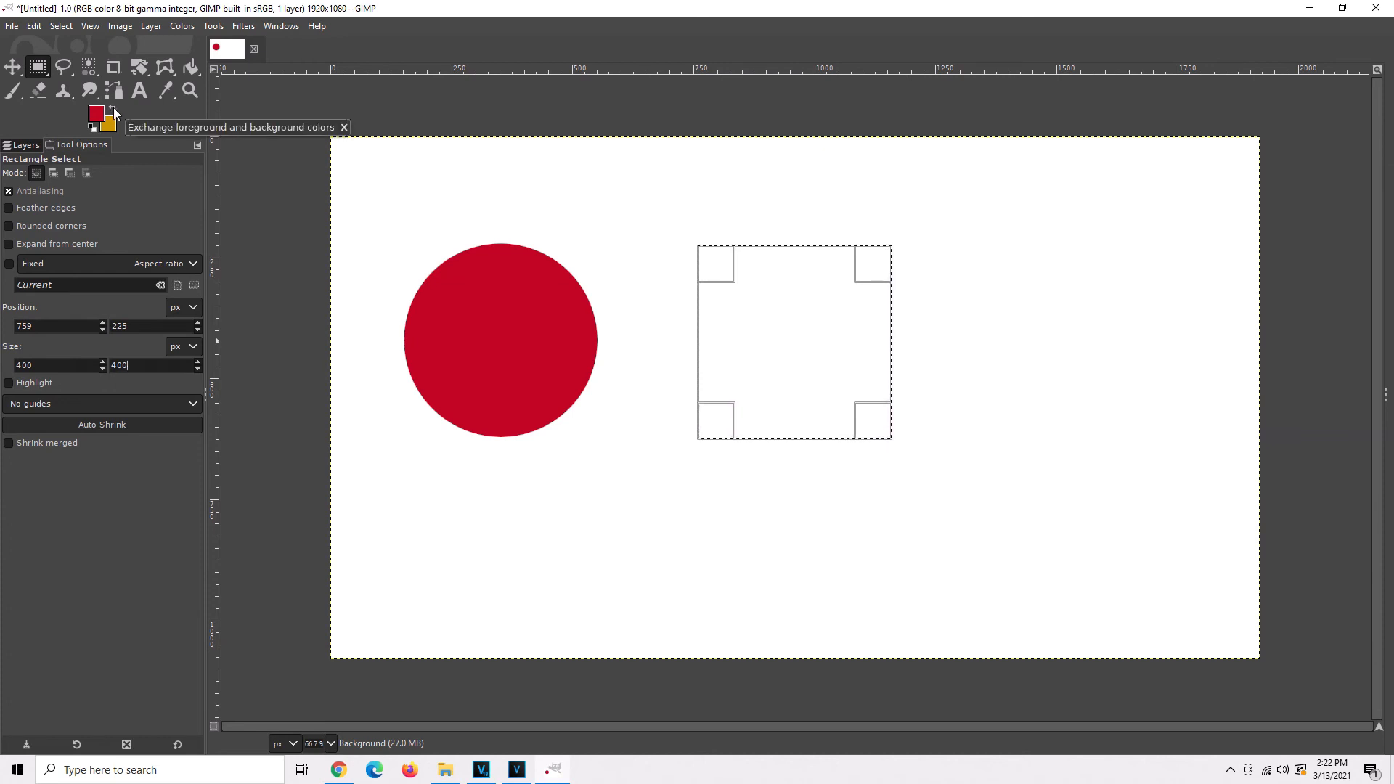
Swap to the gold foreground colour and bucket-fill the square.
{"action": "left_click", "coordinate": [115, 115]}
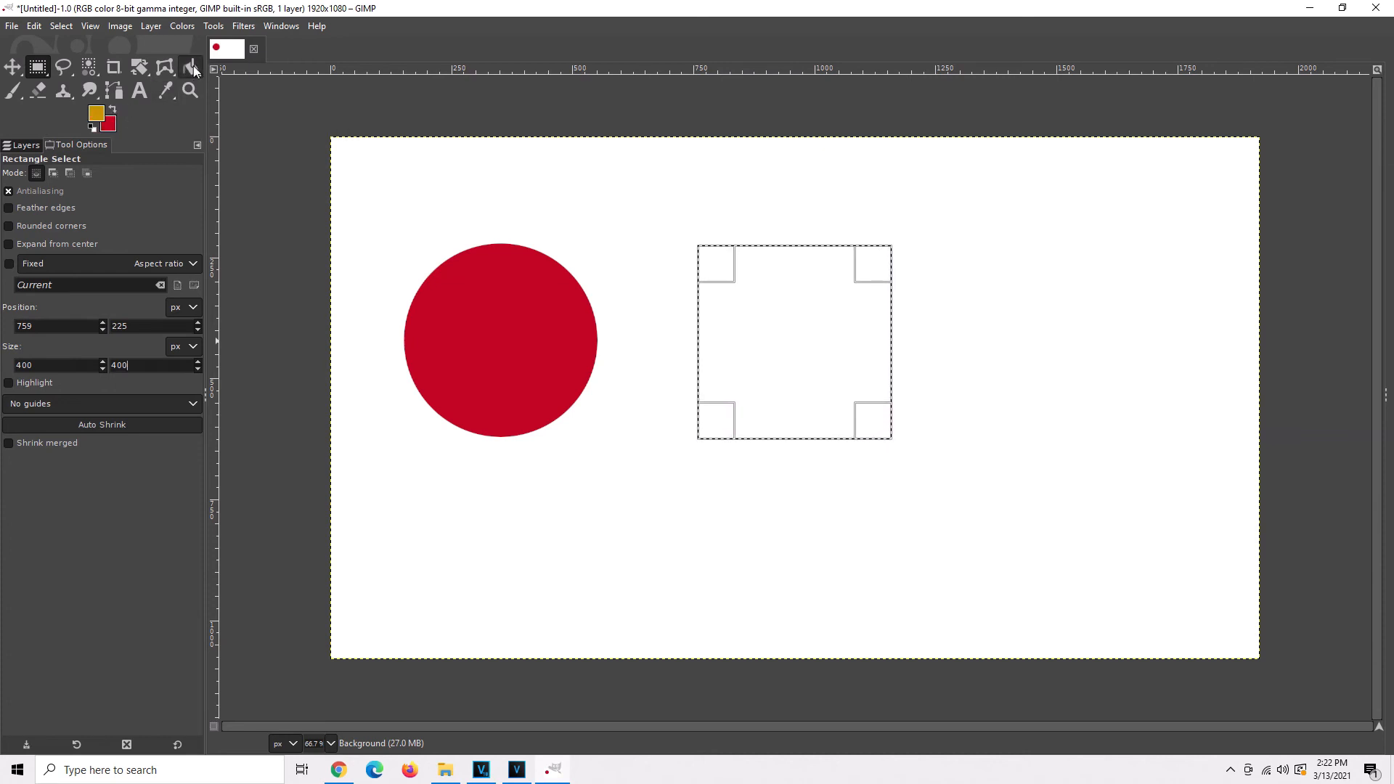
{"action": "left_click", "coordinate": [187, 65]}
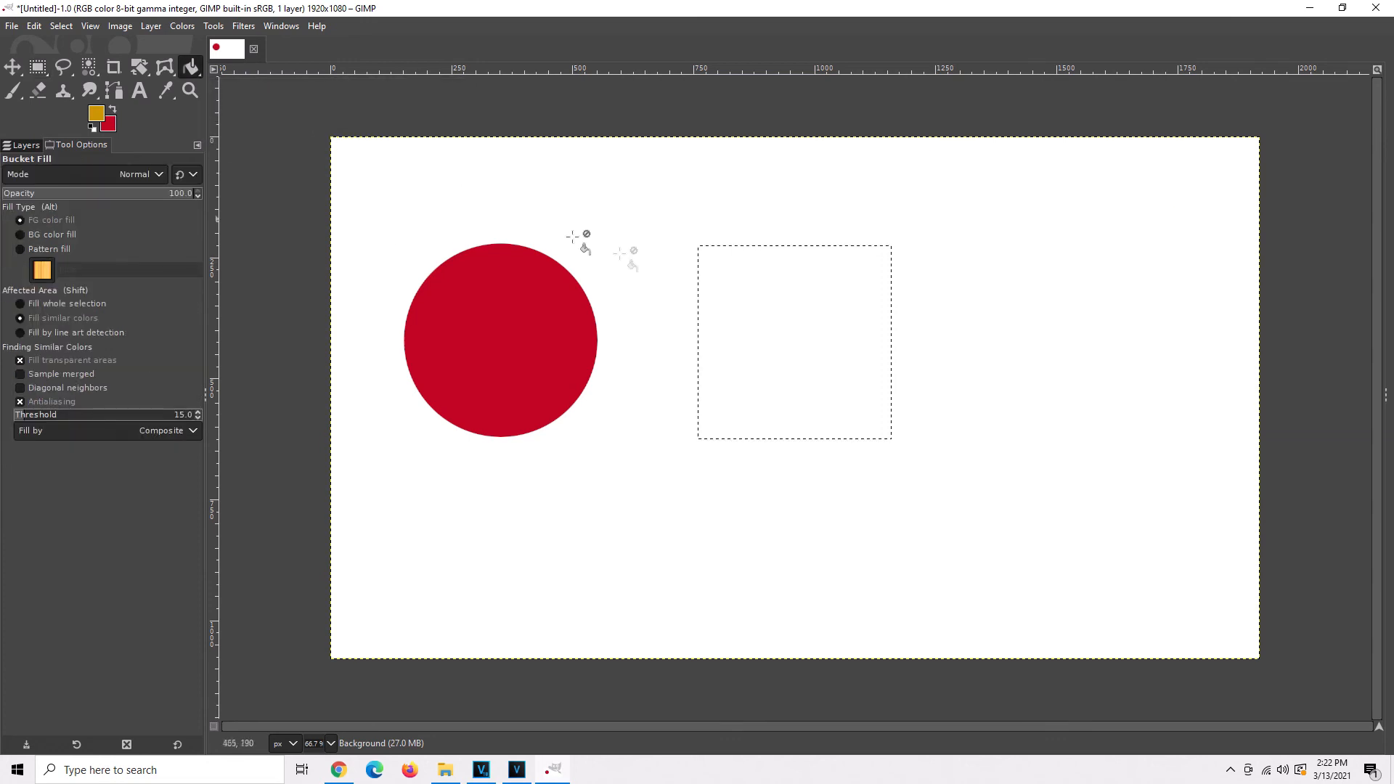
{"action": "left_click", "coordinate": [794, 345]}
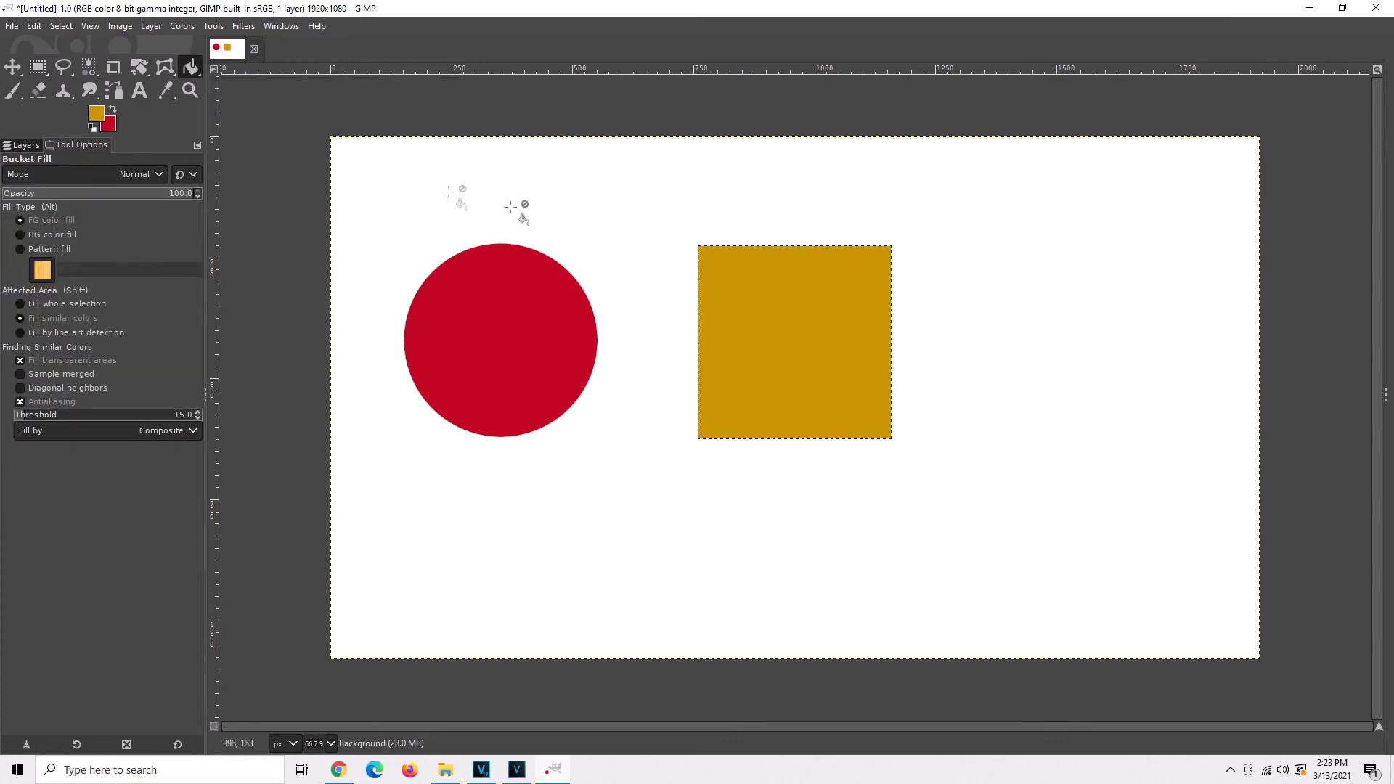